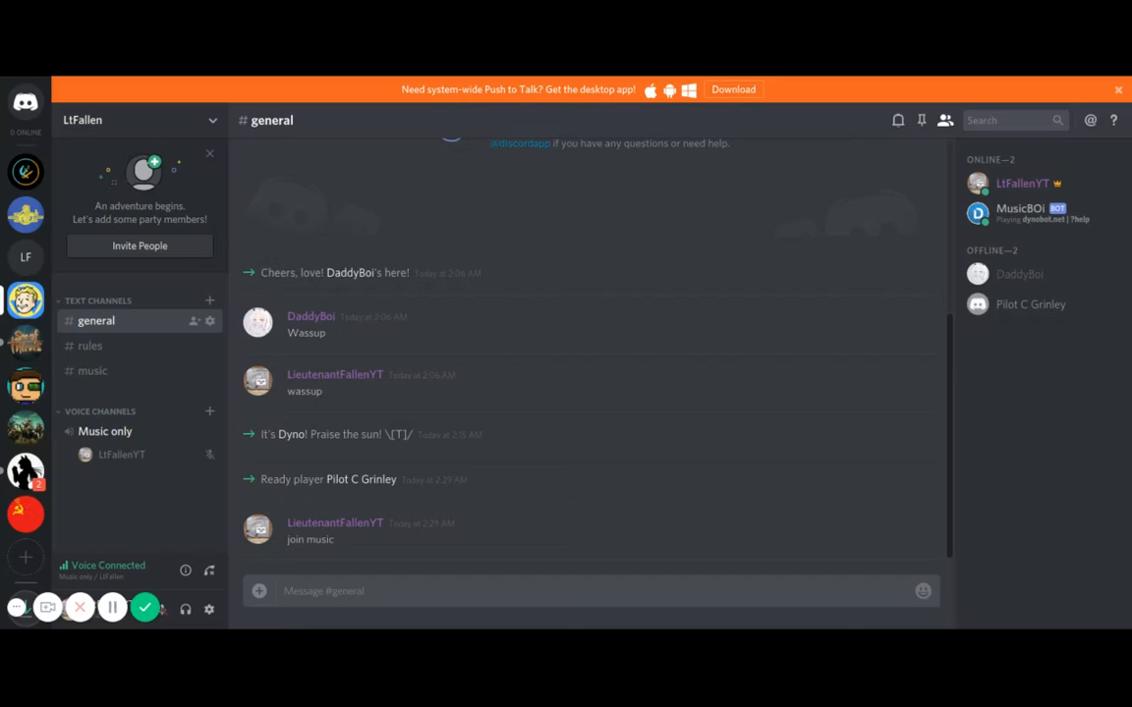
{"action": "mouse_move", "coordinate": [262, 453]}
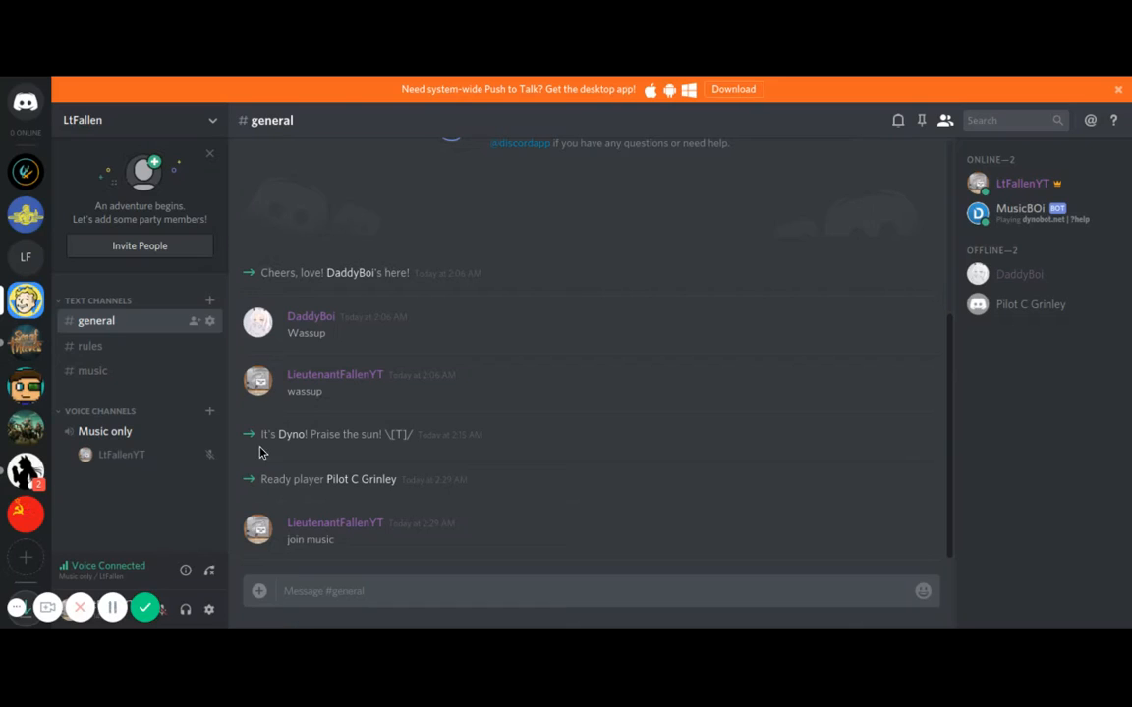
{"action": "mouse_move", "coordinate": [530, 418]}
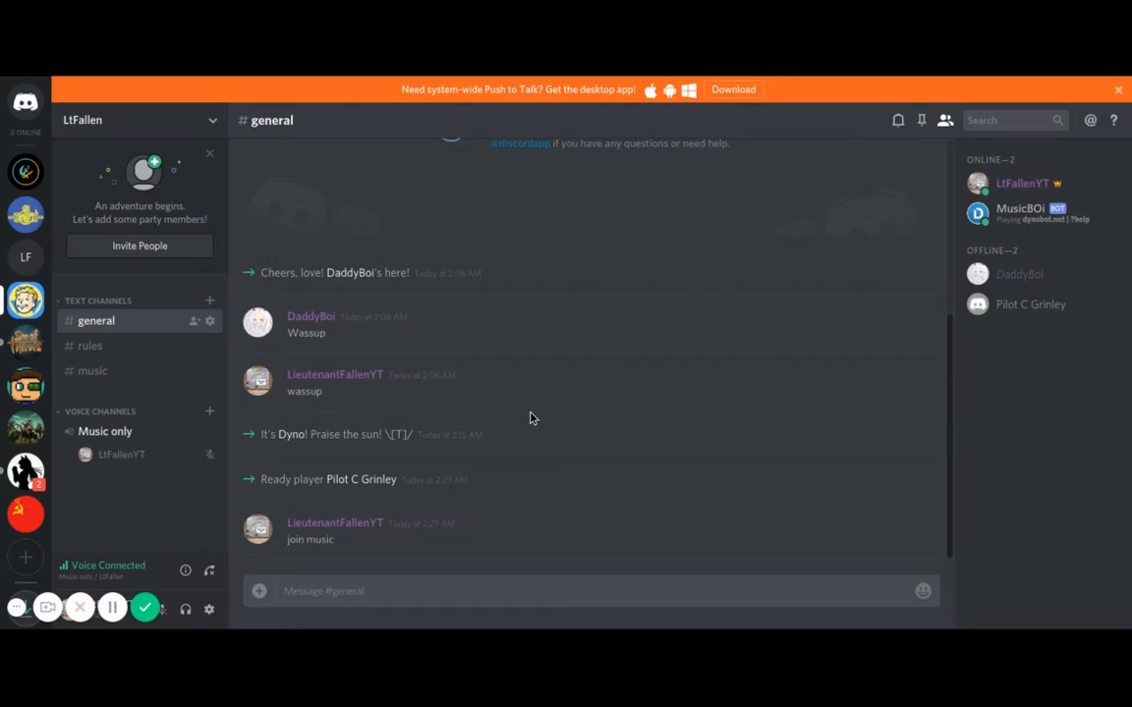
{"action": "mouse_move", "coordinate": [491, 429]}
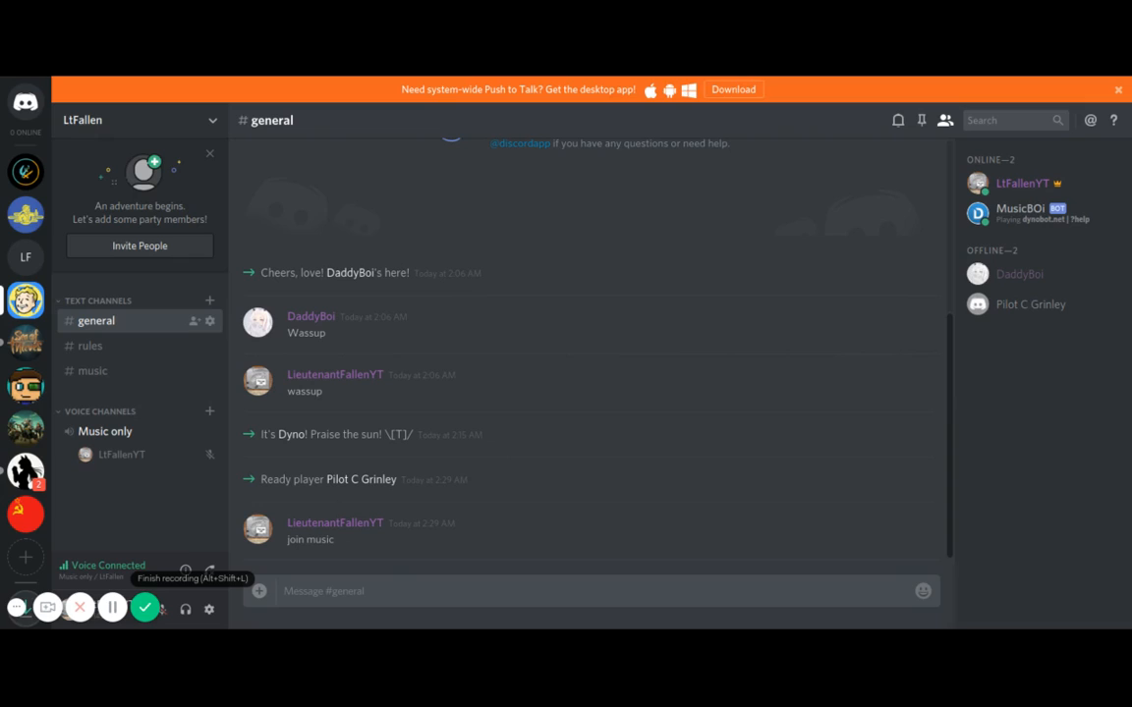
{"action": "mouse_move", "coordinate": [135, 579]}
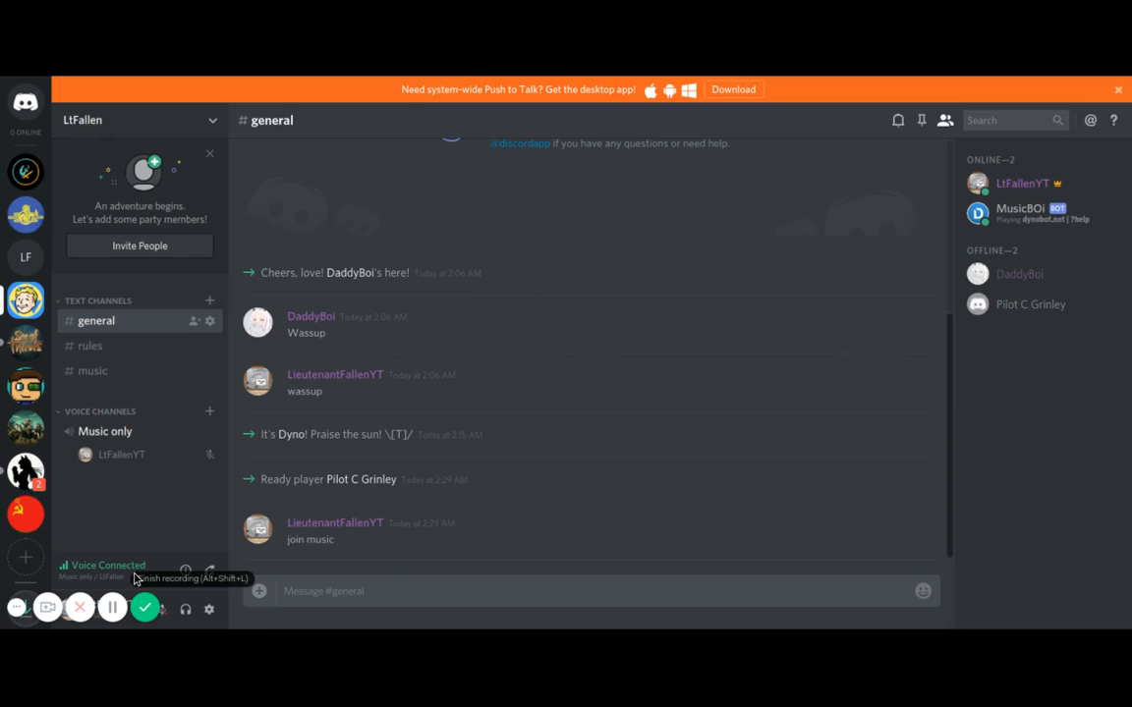